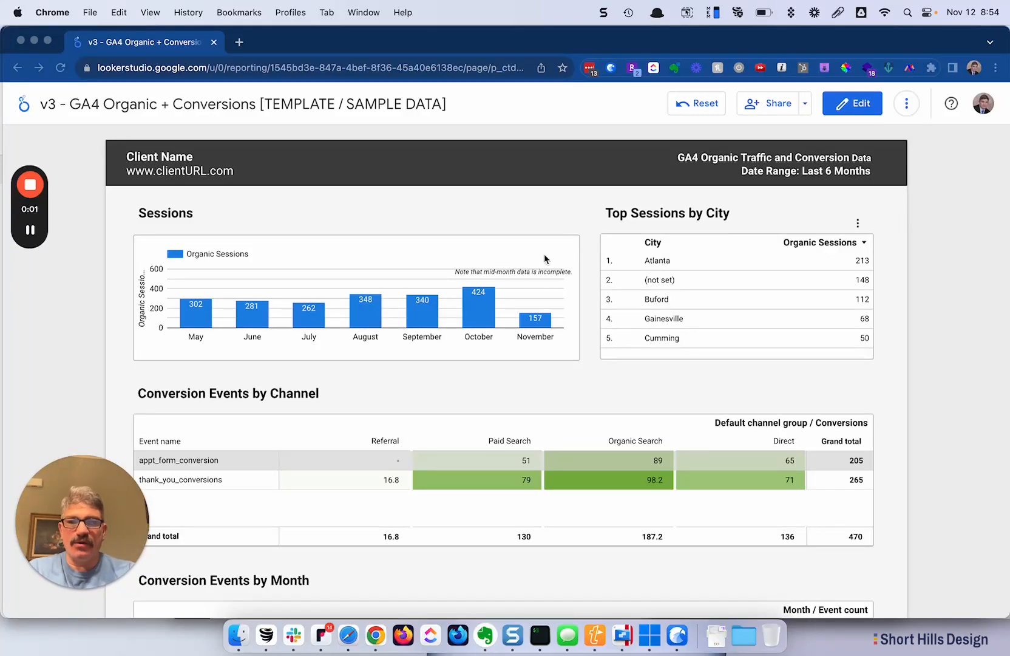
{"action": "mouse_move", "coordinate": [184, 147]}
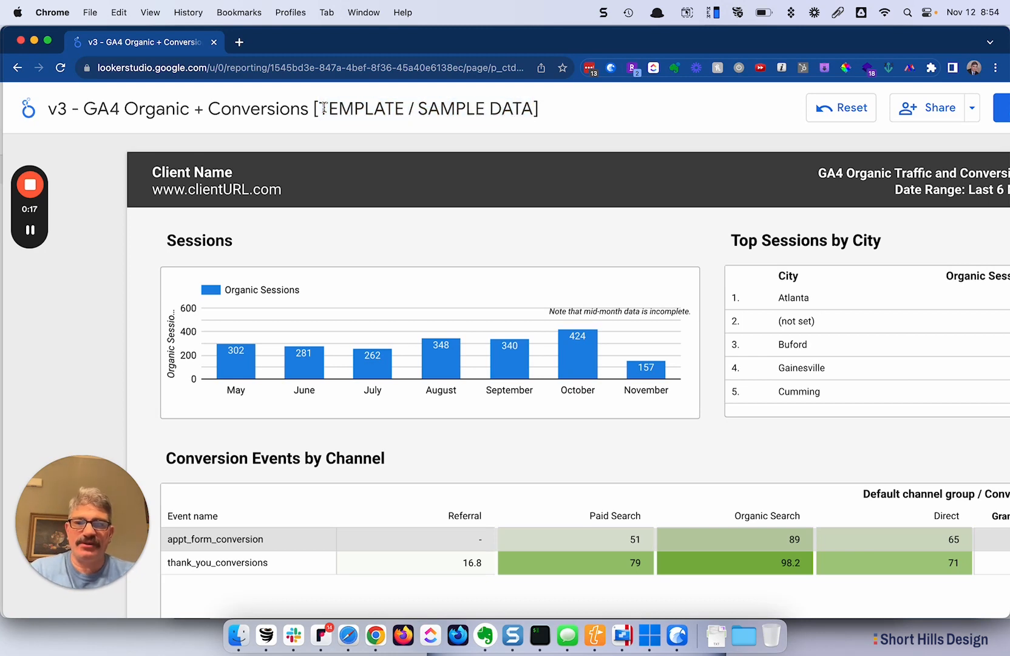
Step: Scroll the report down to the Conversion Events by Channel and by Month tables
{"action": "left_click_drag", "start_coordinate": [321, 108], "coordinate": [533, 108]}
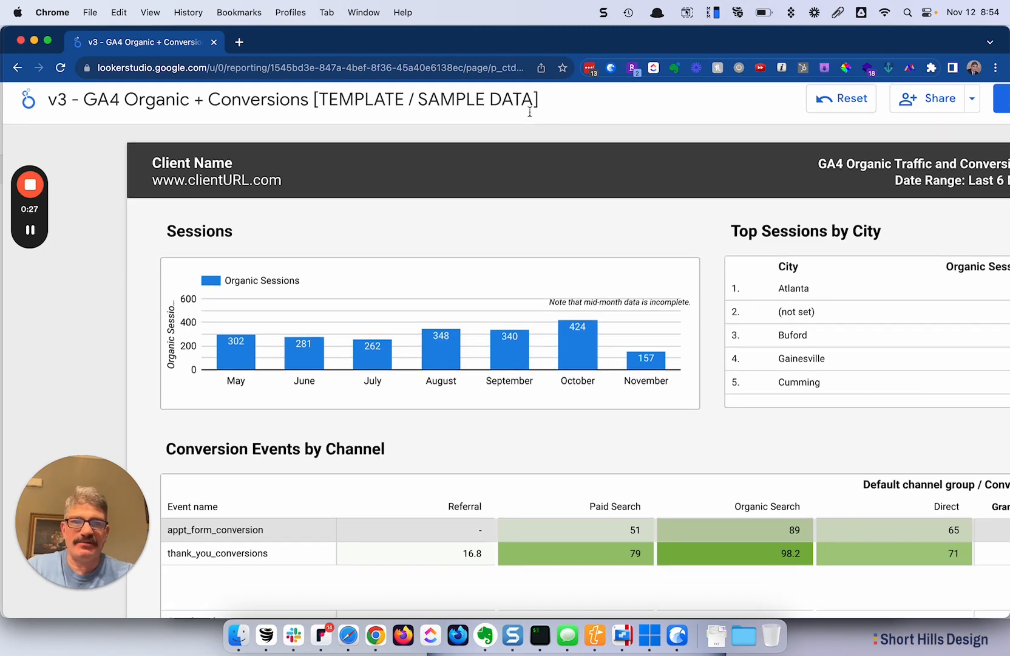
{"action": "scroll", "scroll_direction": "down", "scroll_amount": 3}
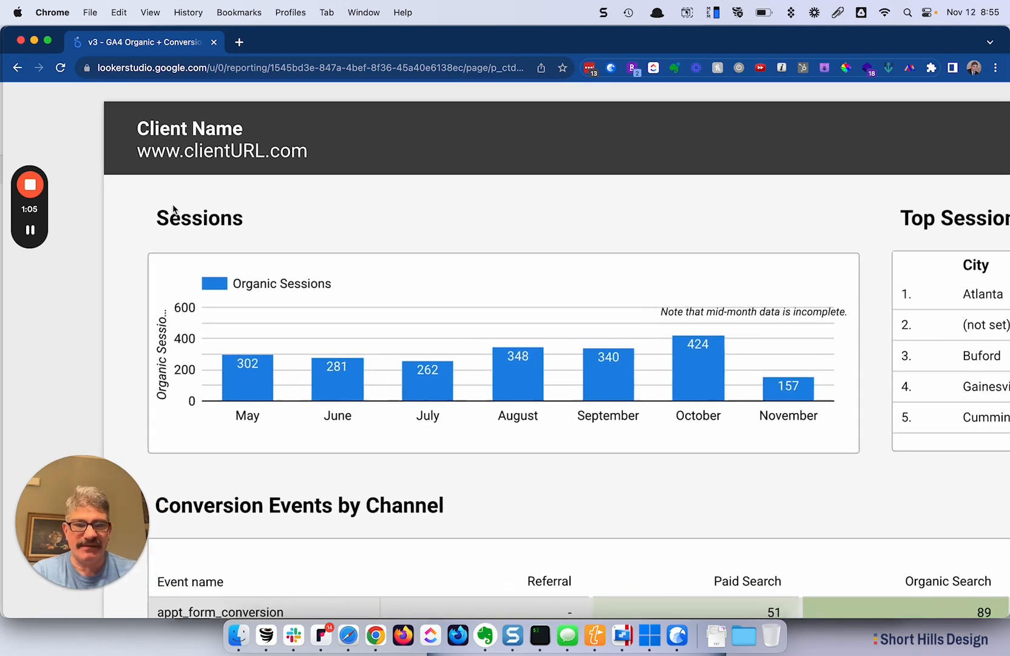
{"action": "scroll", "scroll_direction": "down", "scroll_amount": 3}
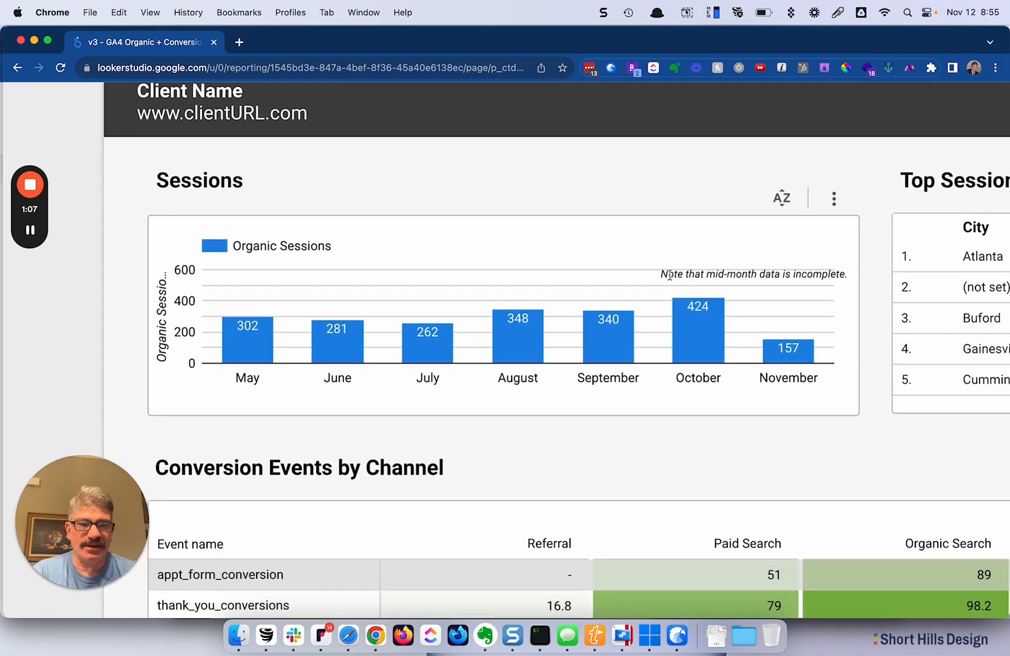
{"action": "mouse_move", "coordinate": [851, 284]}
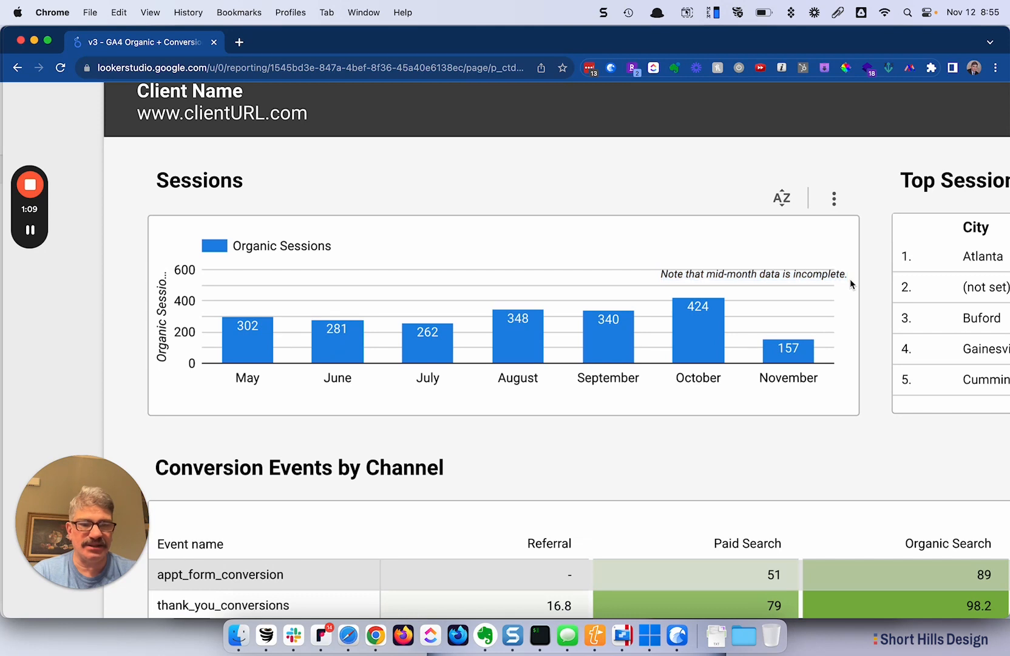
{"action": "mouse_move", "coordinate": [643, 201]}
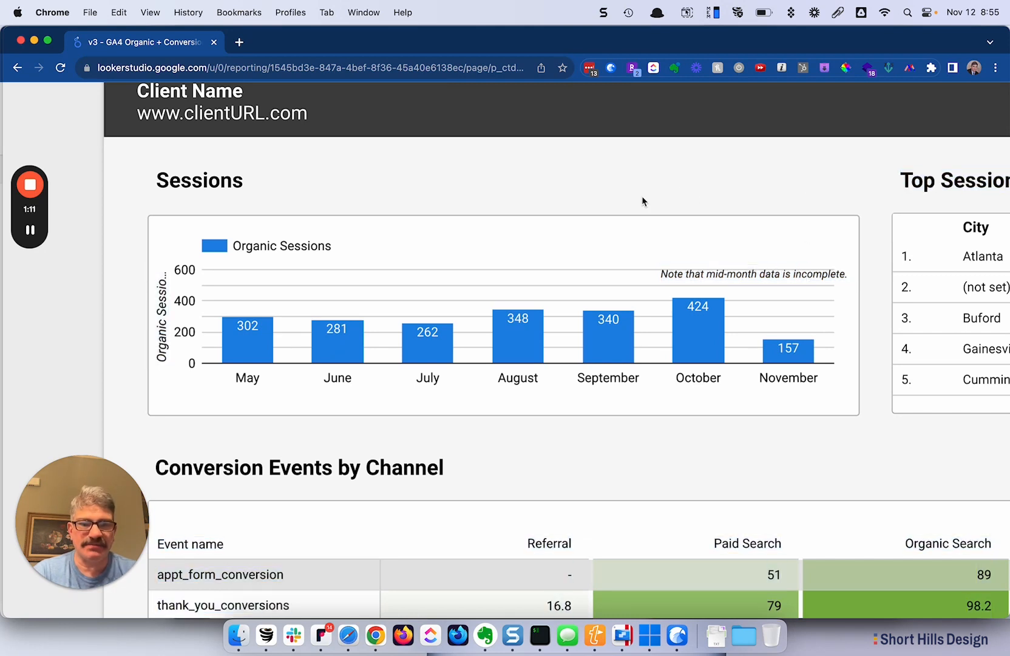
{"action": "scroll", "scroll_direction": "down", "scroll_amount": 3}
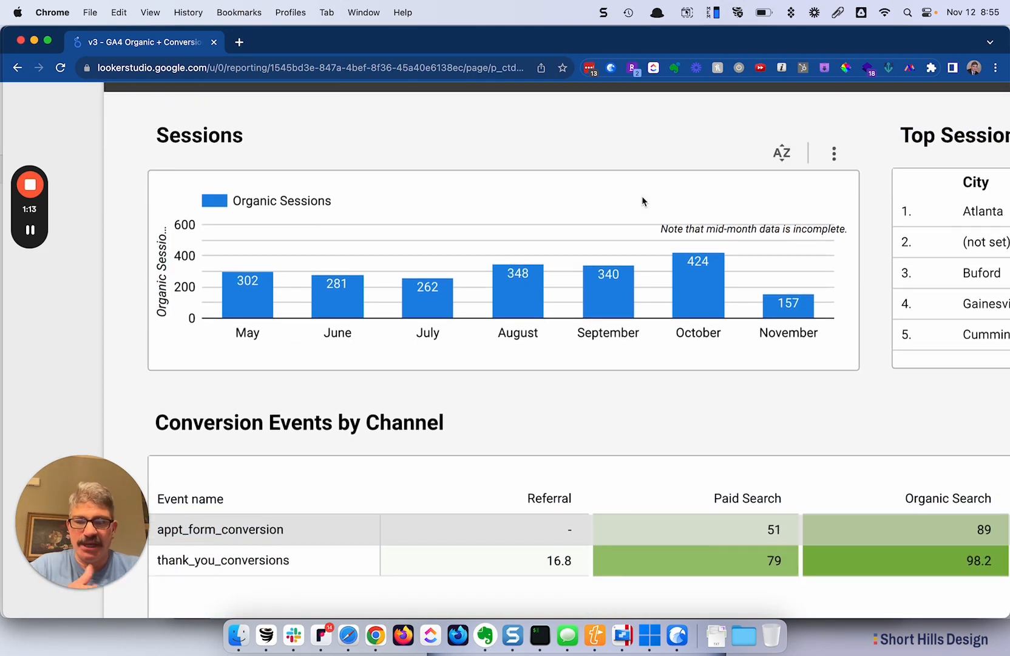
{"action": "mouse_move", "coordinate": [788, 277]}
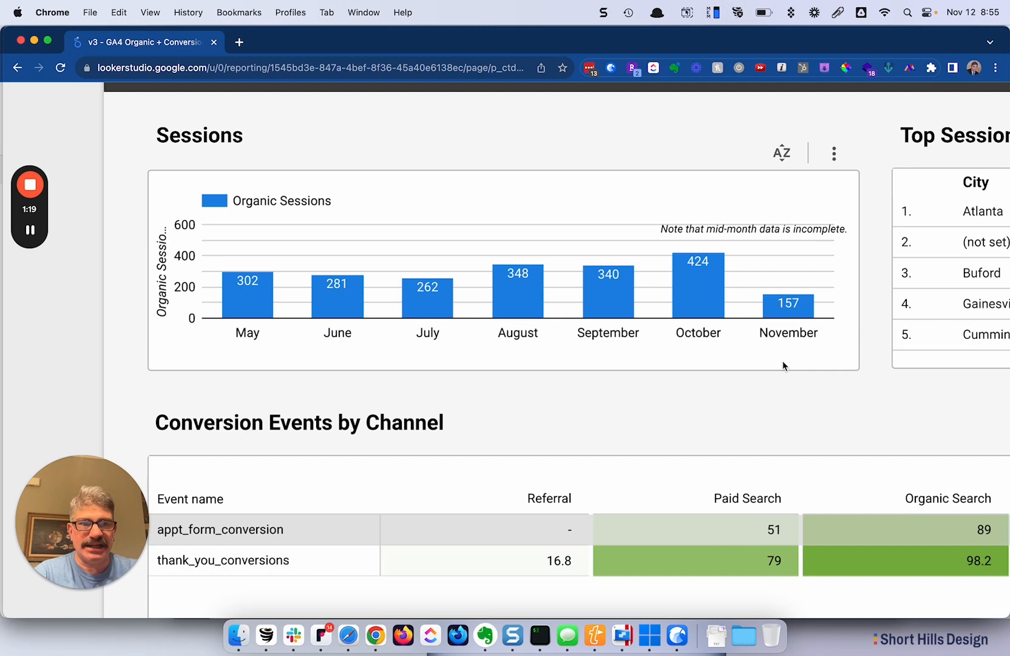
{"action": "mouse_move", "coordinate": [791, 321]}
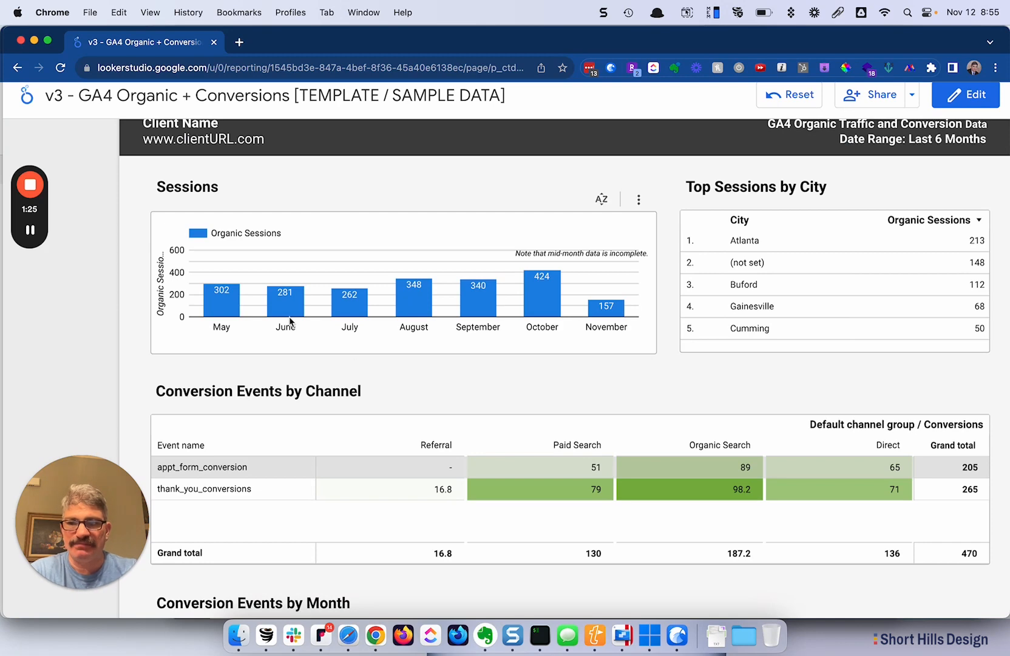
{"action": "mouse_move", "coordinate": [459, 255]}
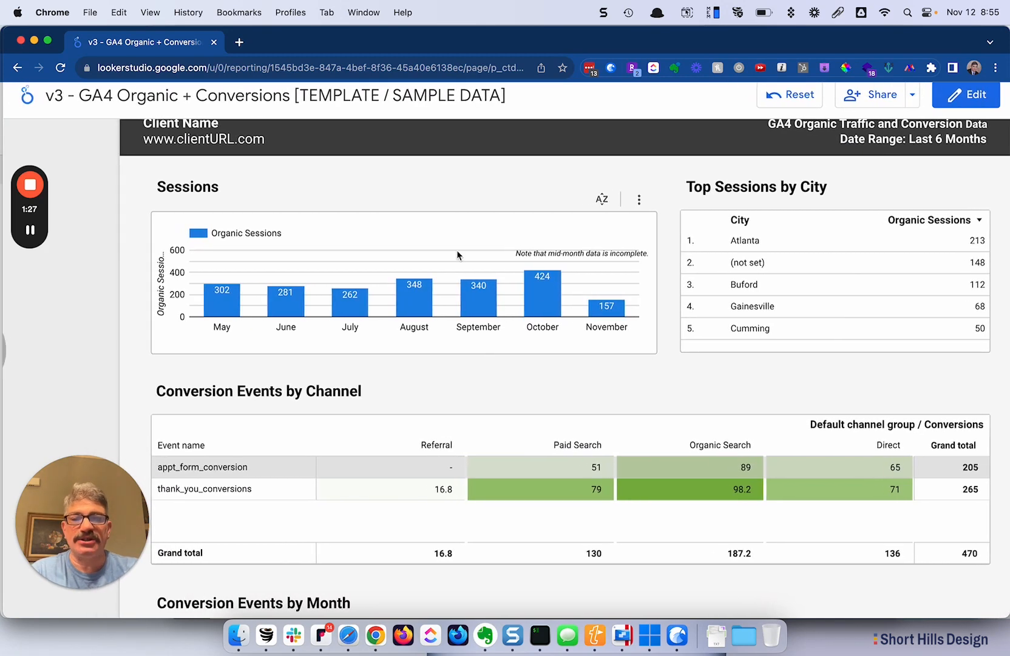
{"action": "mouse_move", "coordinate": [376, 187]}
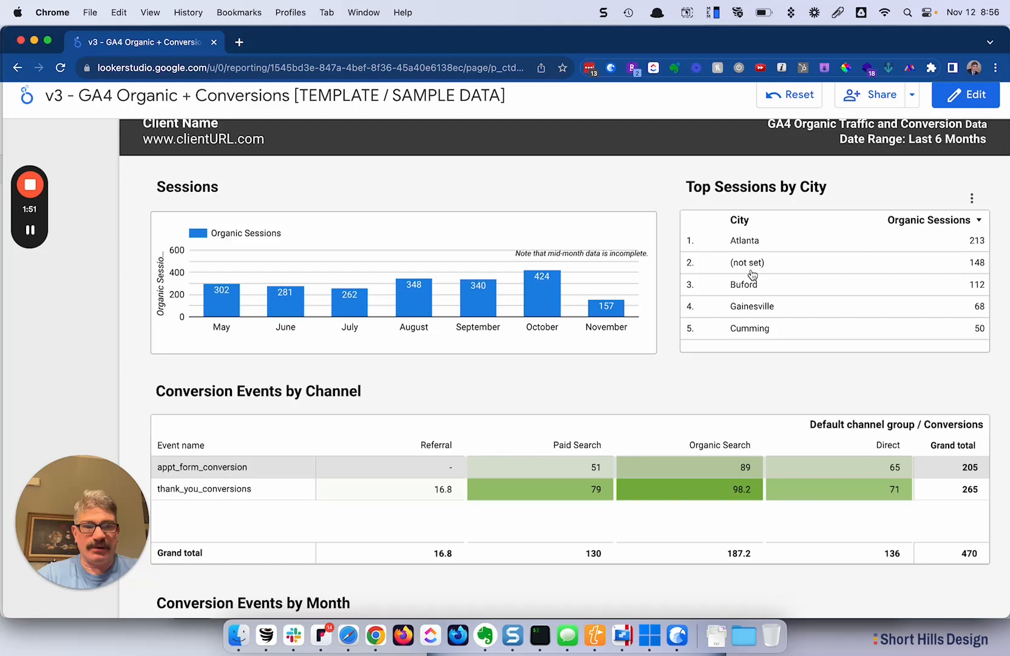
{"action": "scroll", "scroll_direction": "down", "scroll_amount": 3}
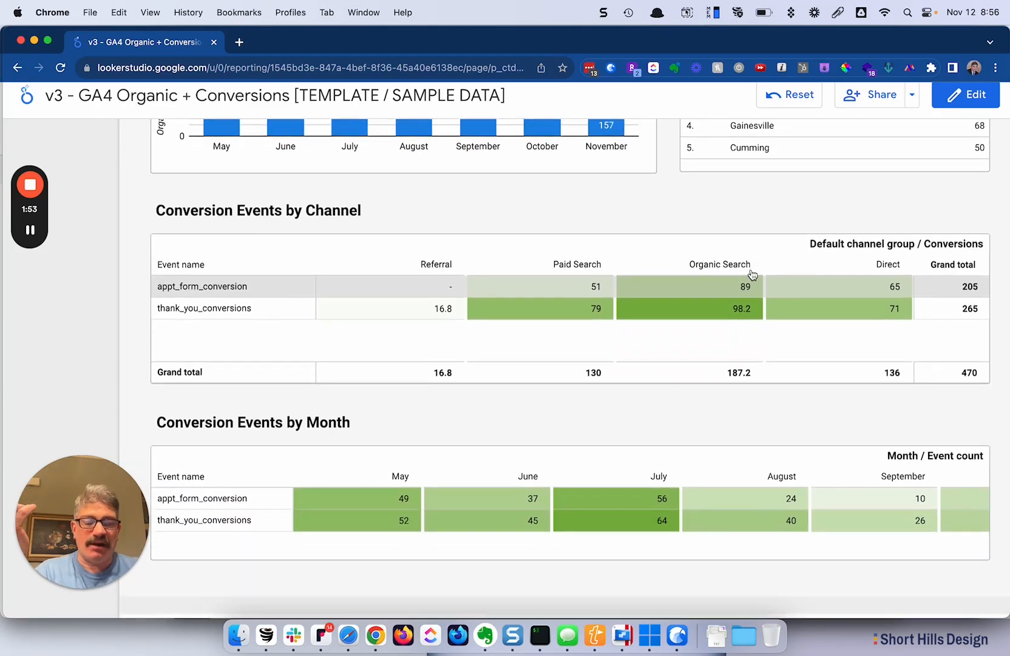
{"action": "scroll", "scroll_direction": "down", "scroll_amount": 3}
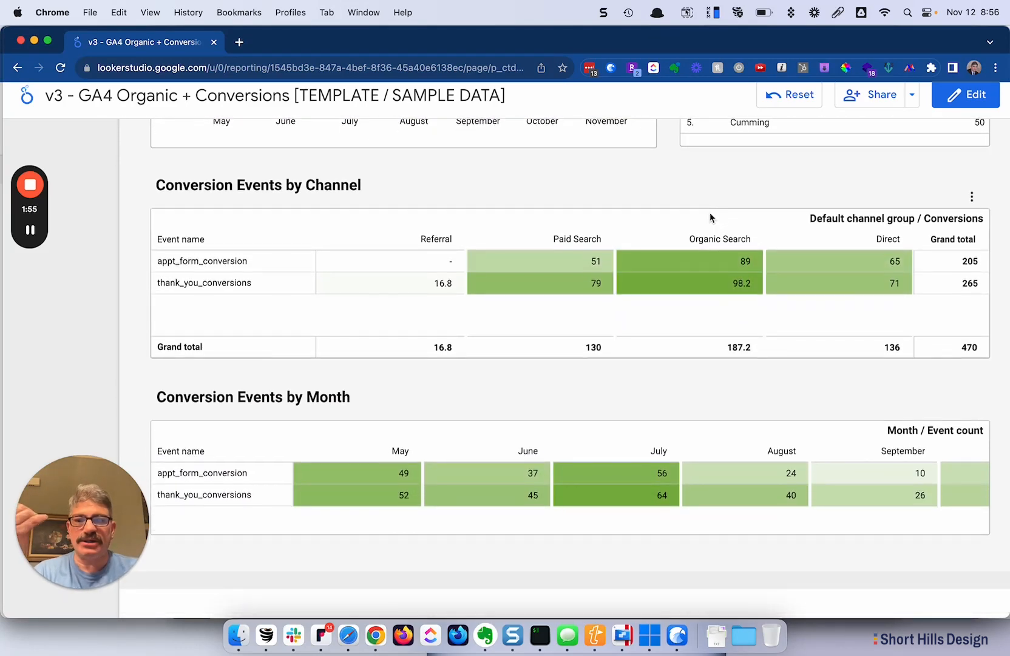
{"action": "mouse_move", "coordinate": [712, 217]}
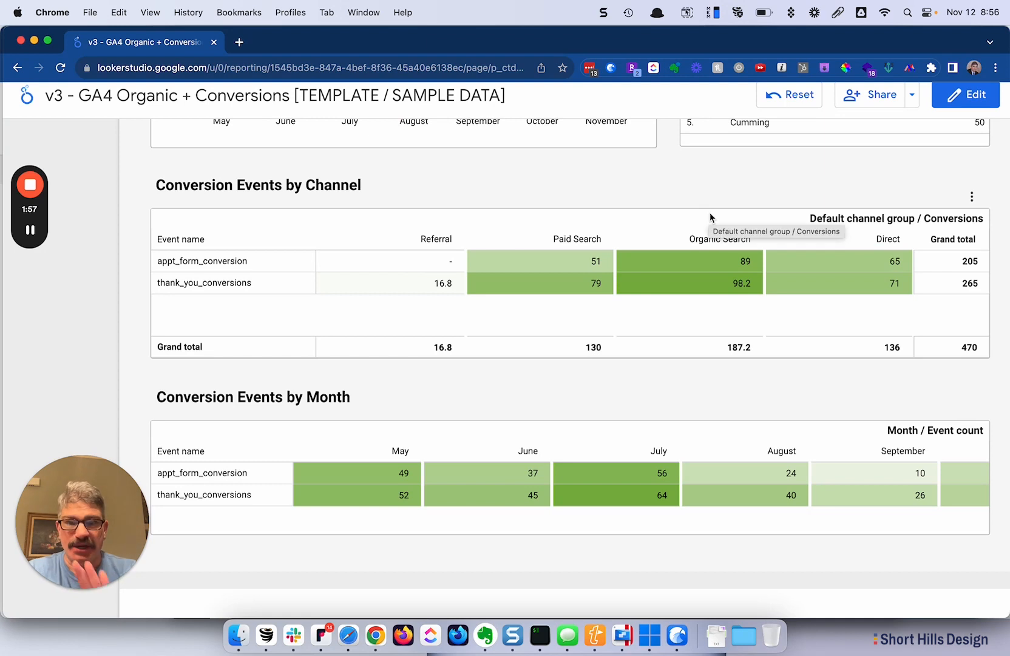
{"action": "mouse_move", "coordinate": [592, 170]}
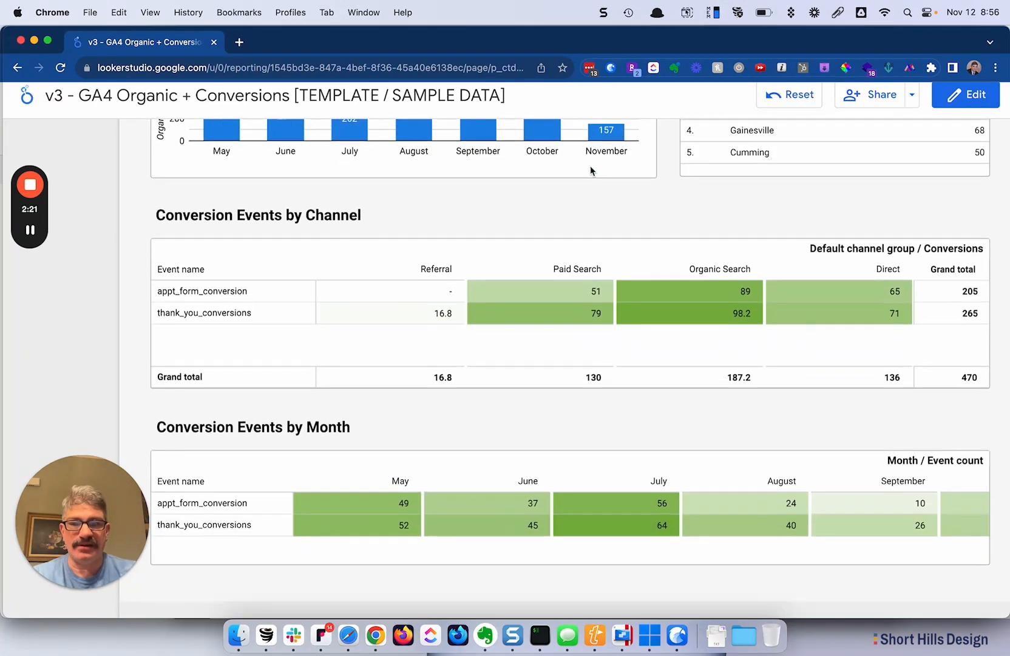
{"action": "scroll", "scroll_direction": "down", "scroll_amount": 3}
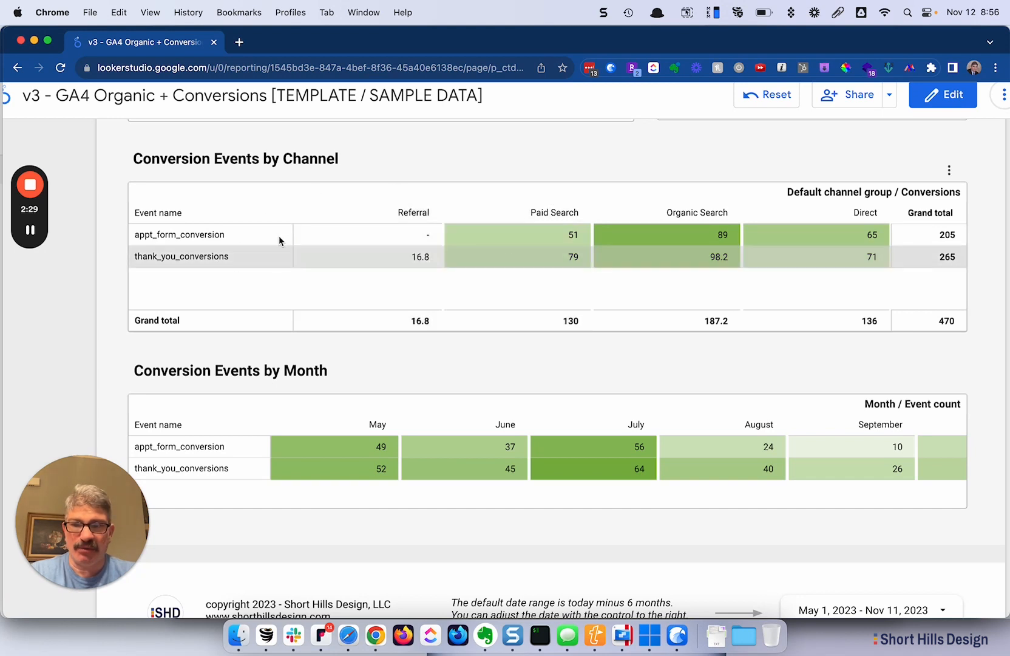
{"action": "mouse_move", "coordinate": [425, 150]}
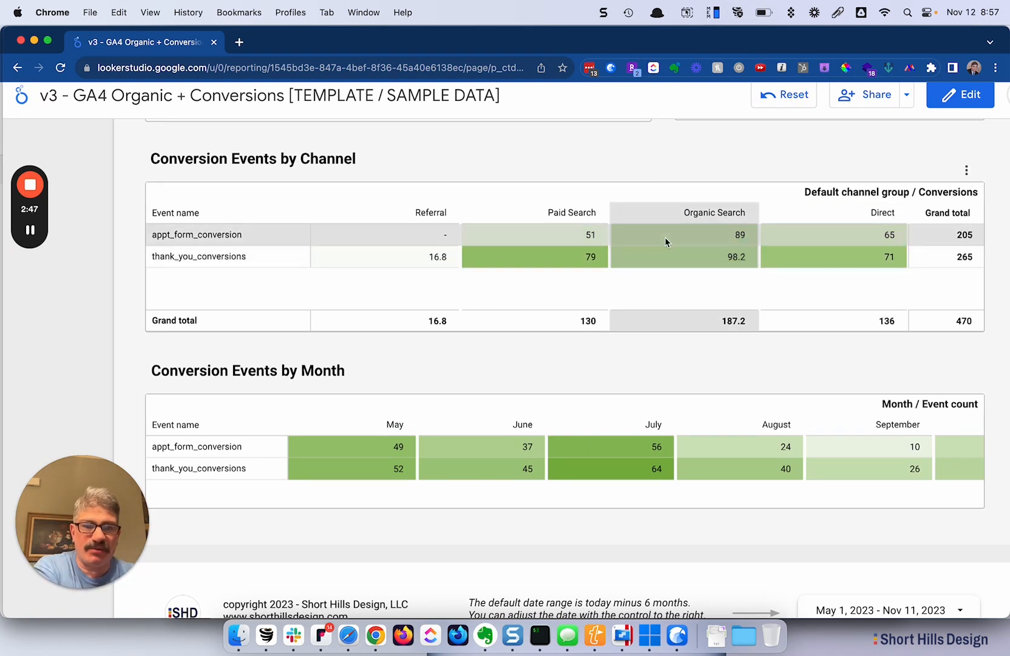
{"action": "mouse_move", "coordinate": [670, 260]}
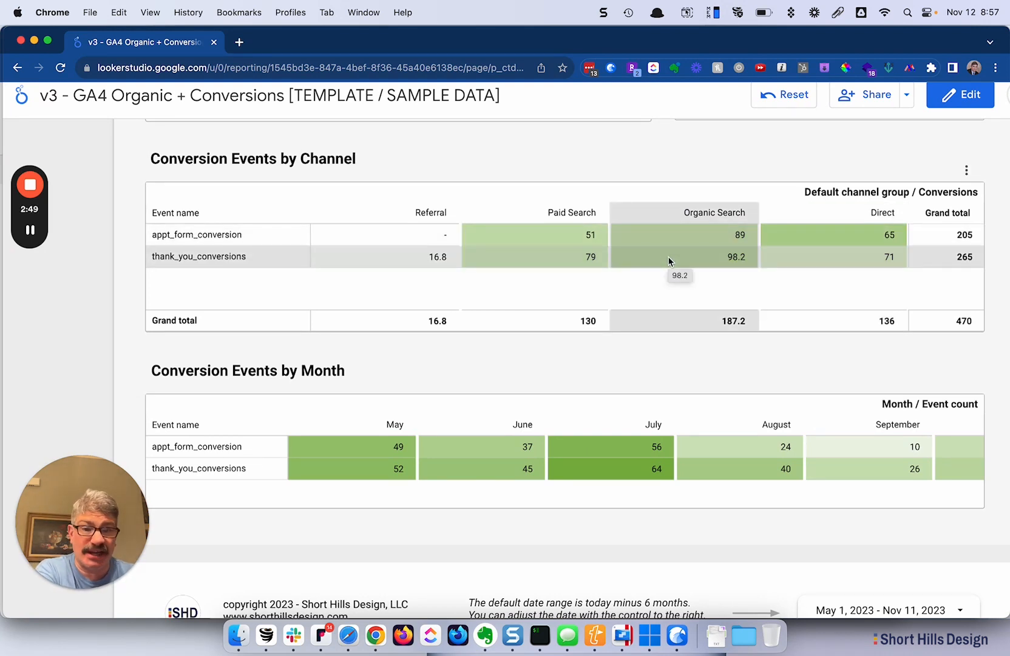
{"action": "mouse_move", "coordinate": [567, 263]}
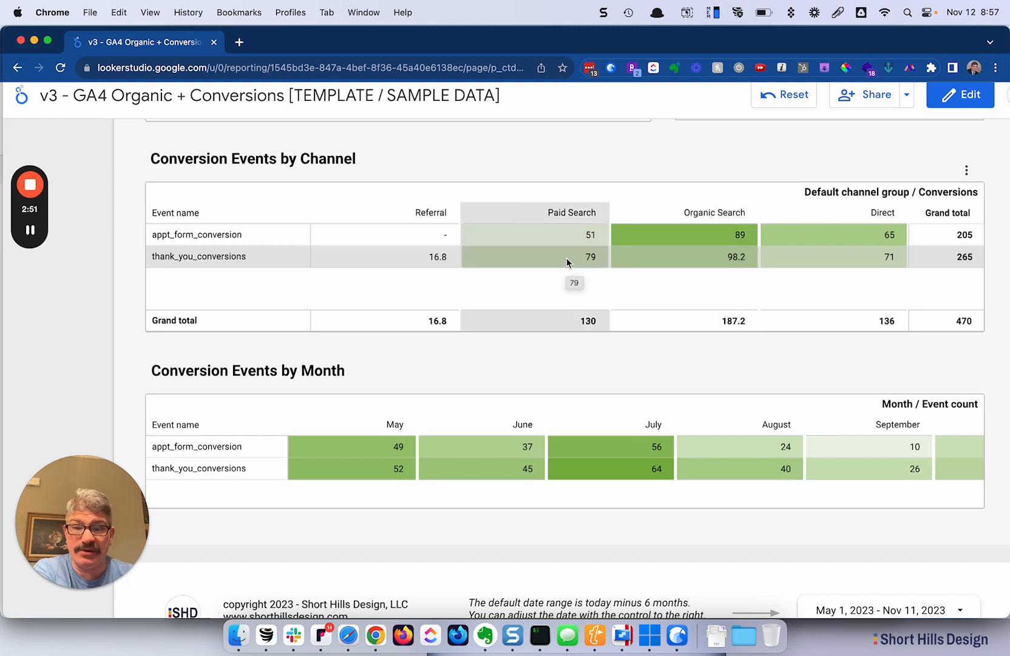
{"action": "mouse_move", "coordinate": [696, 292]}
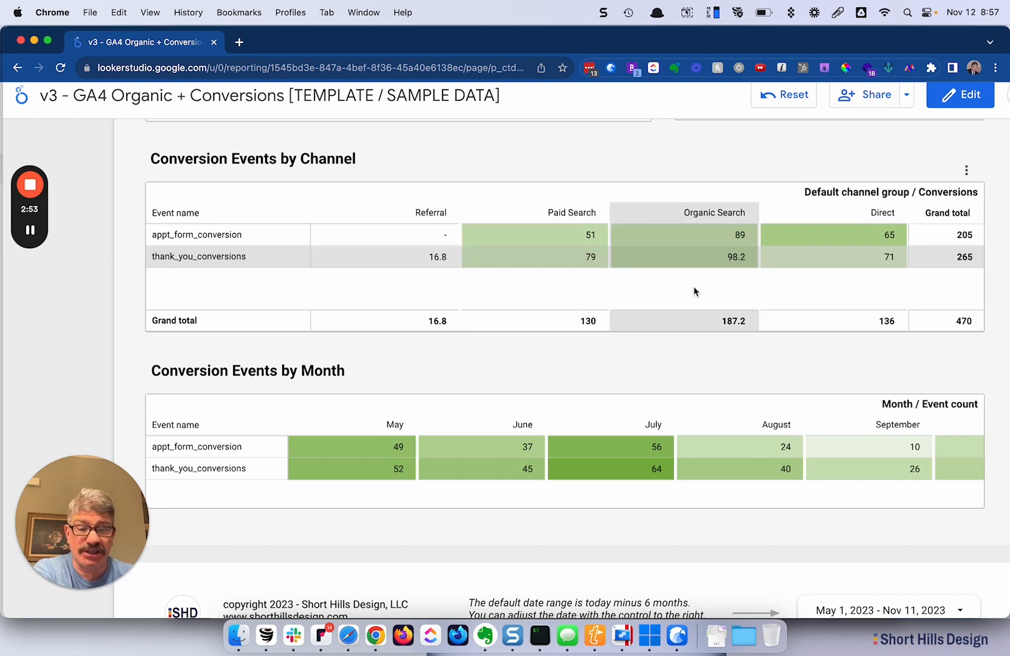
{"action": "mouse_move", "coordinate": [627, 237]}
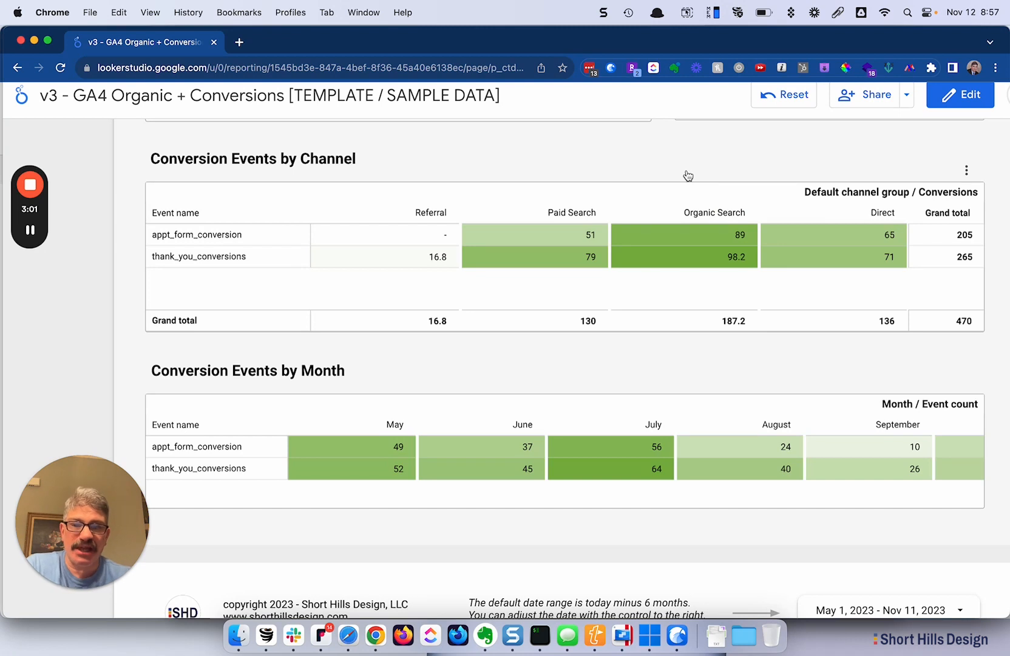
{"action": "mouse_move", "coordinate": [705, 170]}
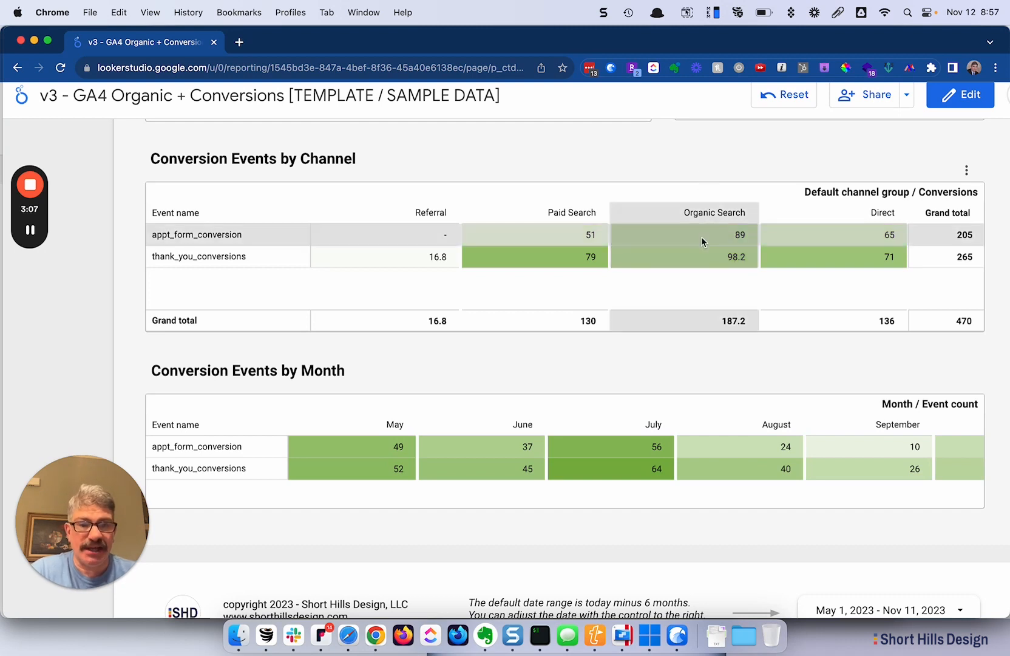
{"action": "mouse_move", "coordinate": [699, 142]}
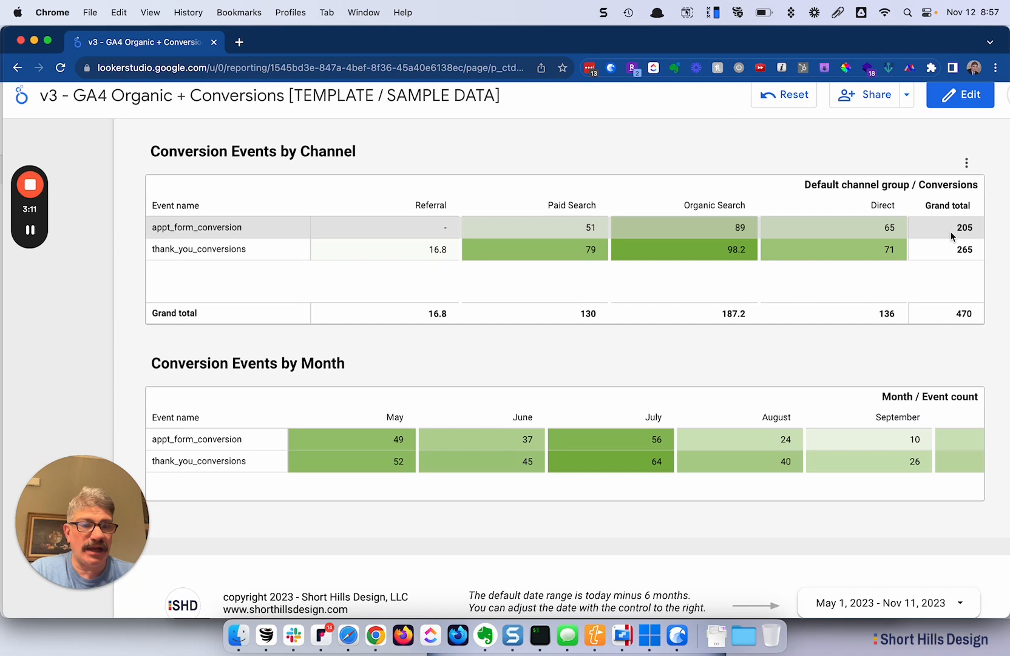
{"action": "mouse_move", "coordinate": [731, 173]}
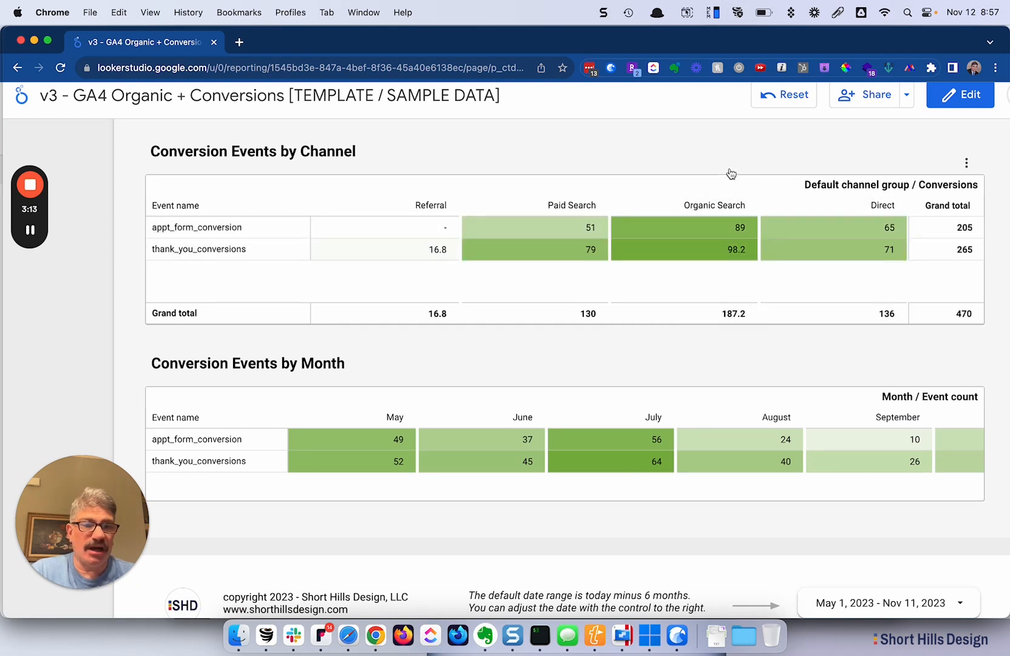
{"action": "mouse_move", "coordinate": [707, 160]}
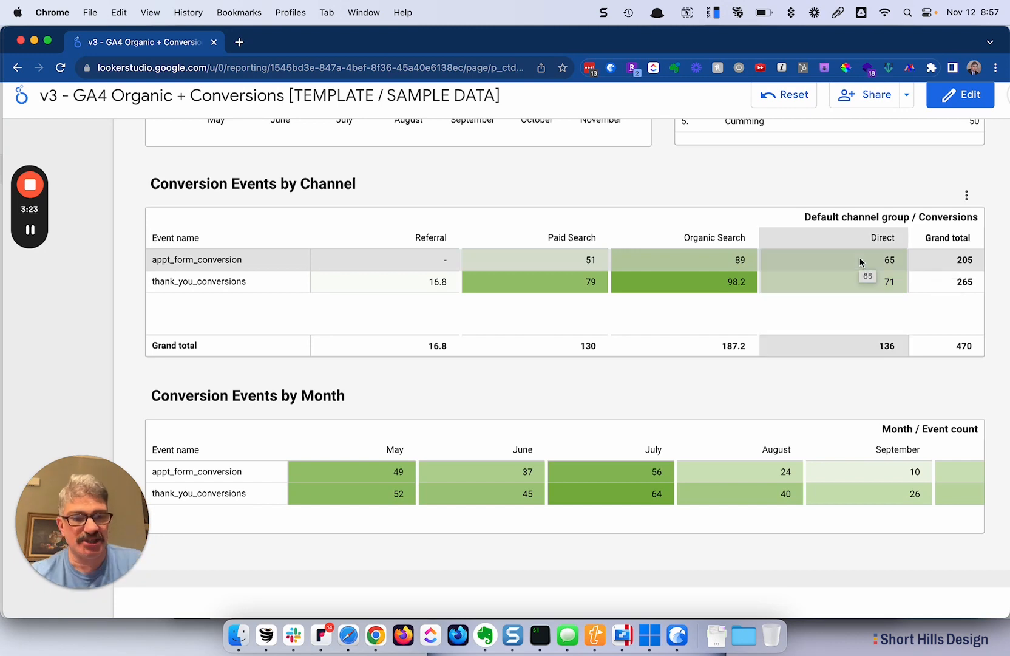
{"action": "mouse_move", "coordinate": [593, 229]}
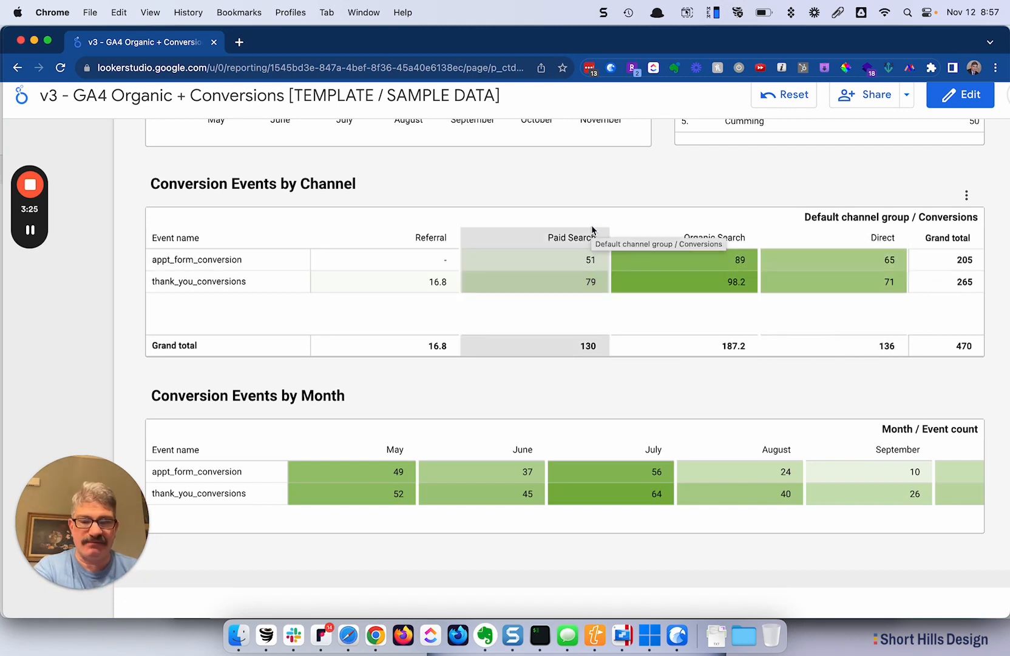
{"action": "scroll", "scroll_direction": "down", "scroll_amount": 3}
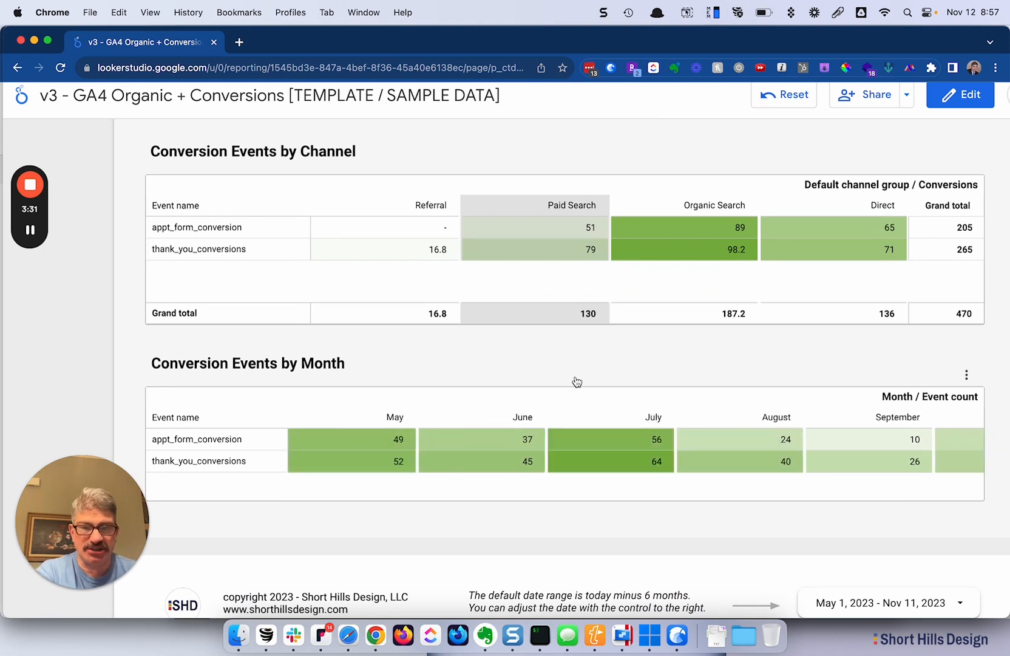
{"action": "scroll", "scroll_direction": "down", "scroll_amount": 3}
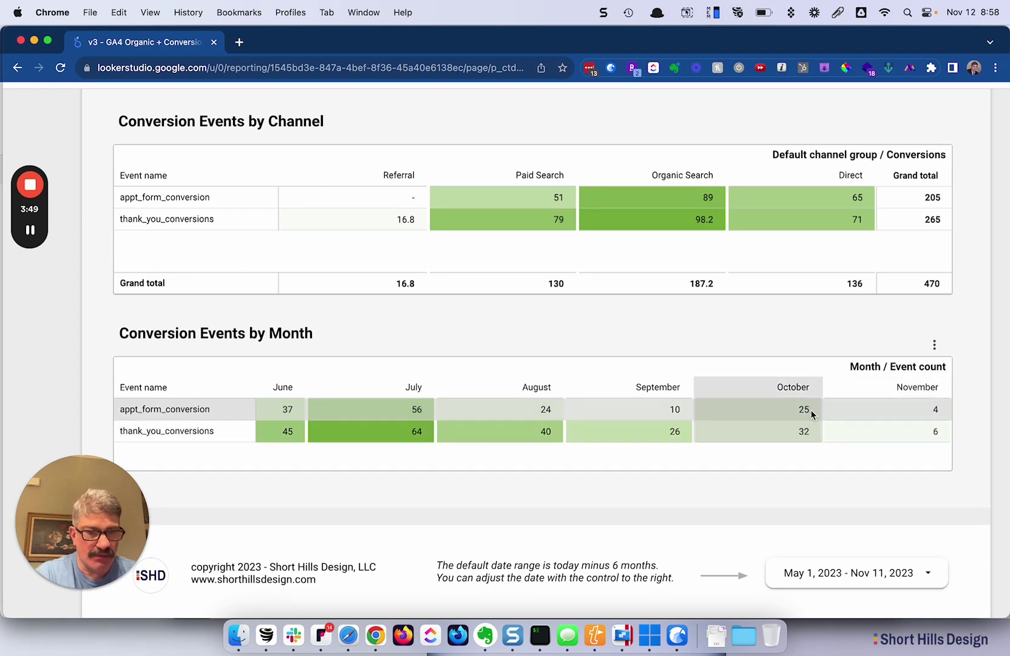
{"action": "mouse_move", "coordinate": [884, 435]}
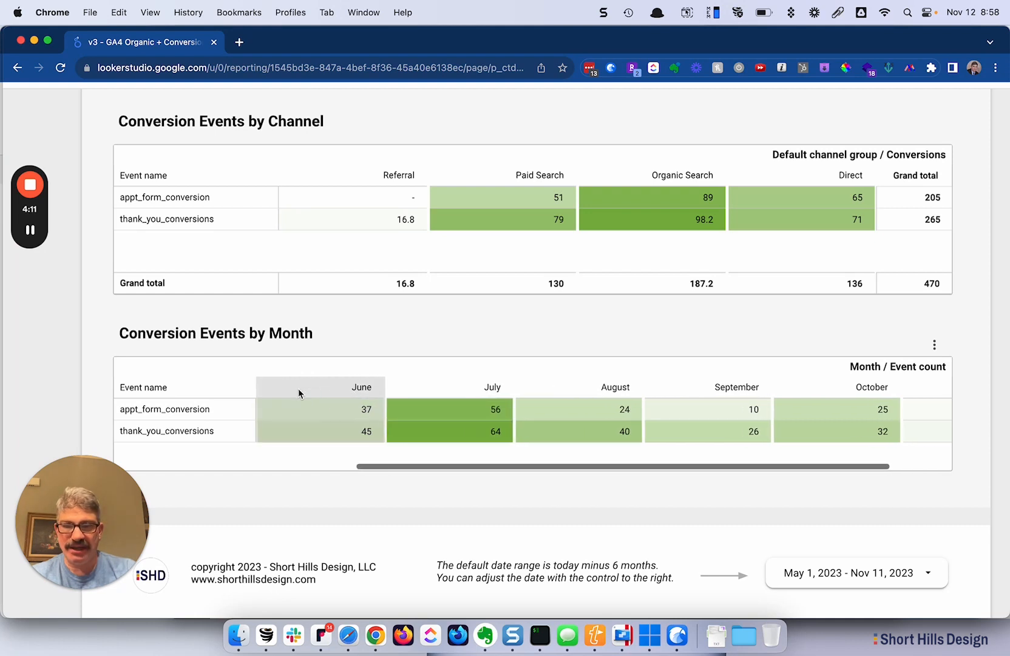
{"action": "scroll", "scroll_direction": "left", "scroll_amount": 3}
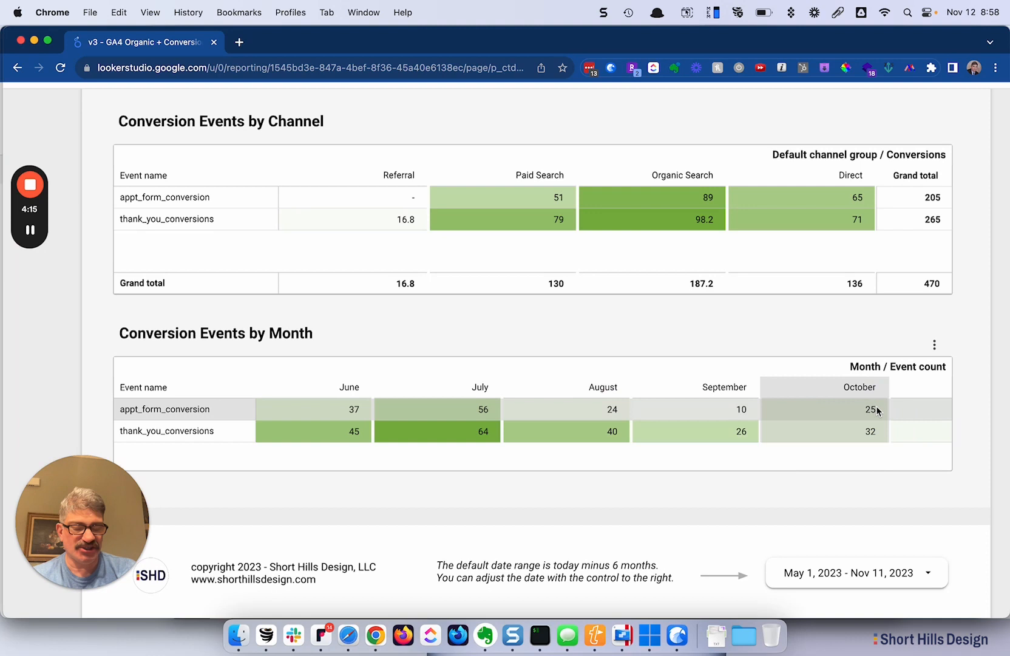
{"action": "mouse_move", "coordinate": [803, 412]}
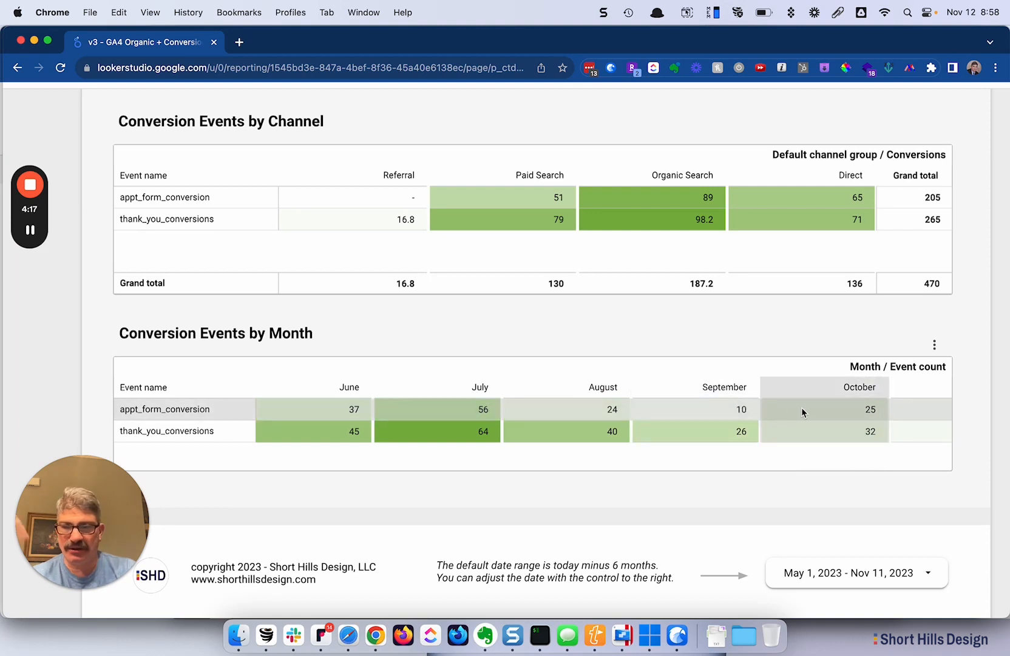
{"action": "scroll", "scroll_direction": "left", "scroll_amount": 3}
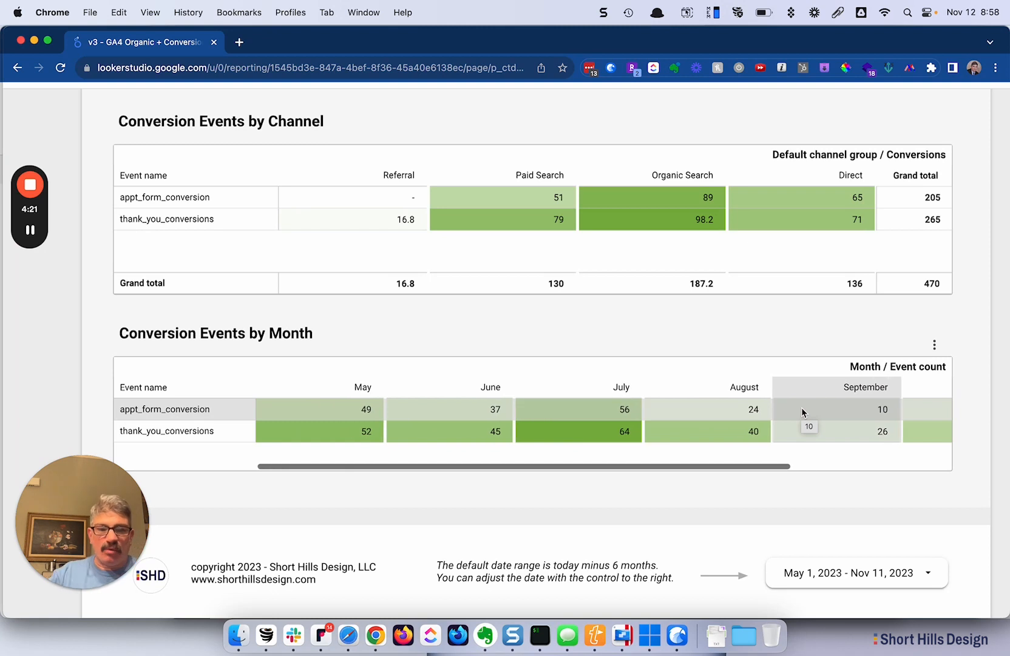
{"action": "mouse_move", "coordinate": [685, 419]}
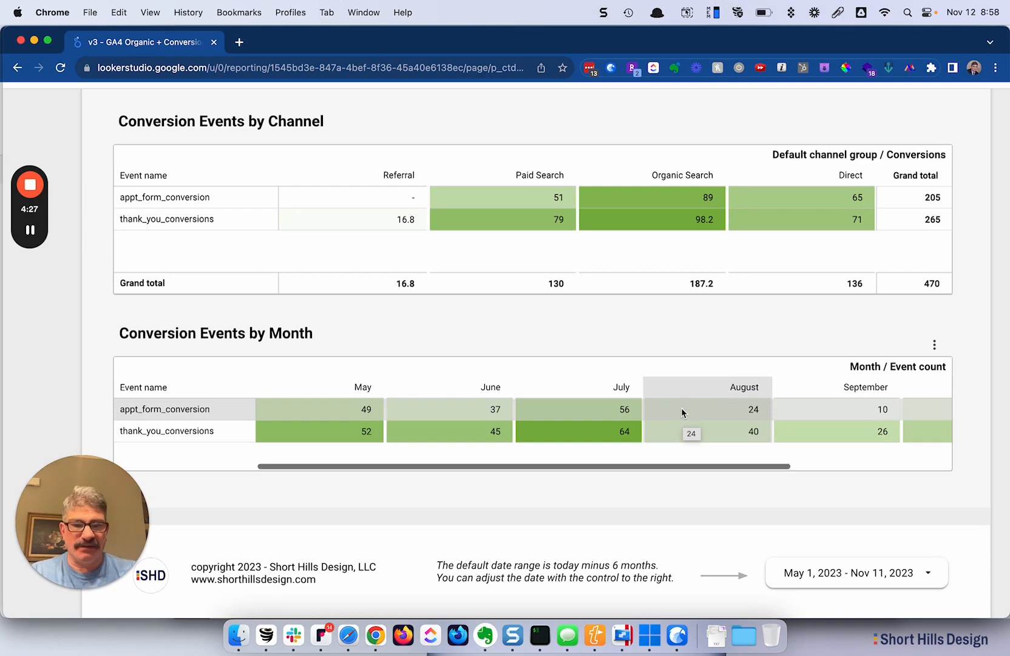
{"action": "scroll", "scroll_direction": "down", "scroll_amount": 3}
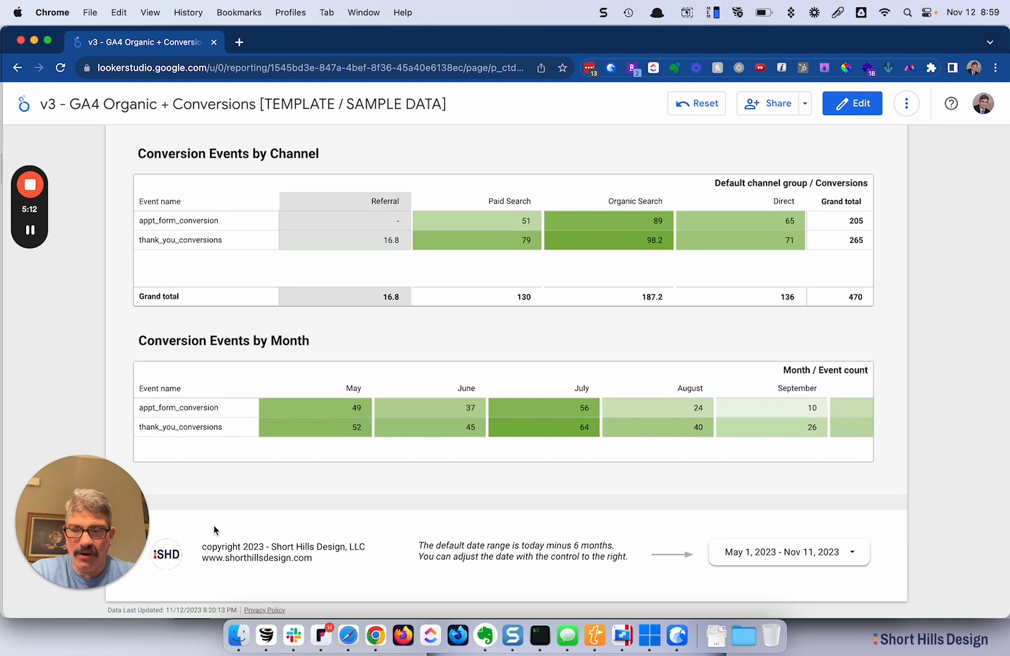
{"action": "mouse_move", "coordinate": [357, 562]}
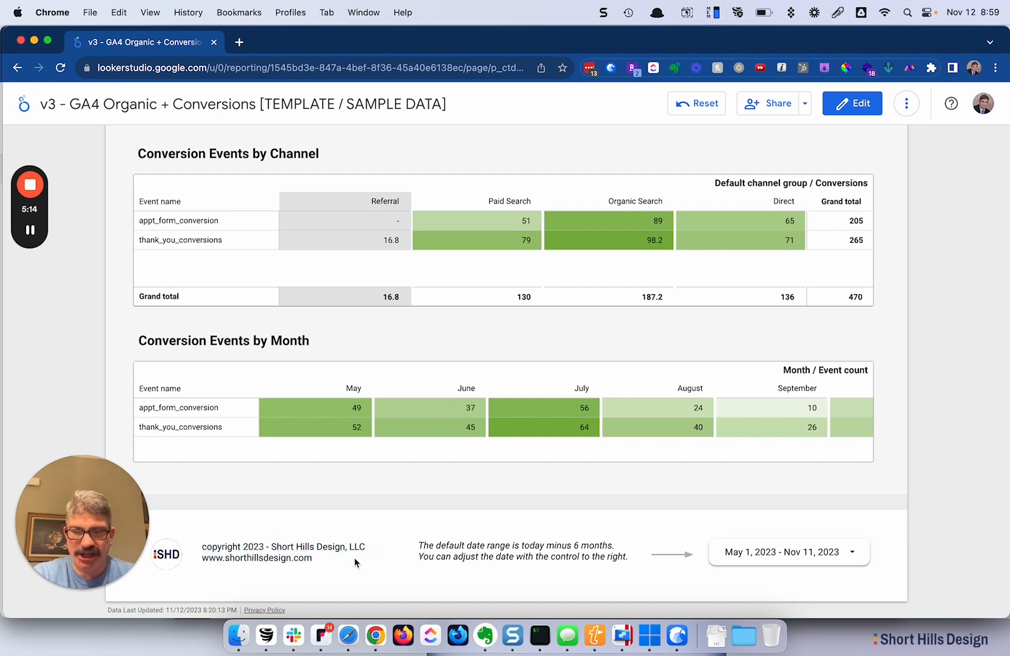
{"action": "mouse_move", "coordinate": [427, 548]}
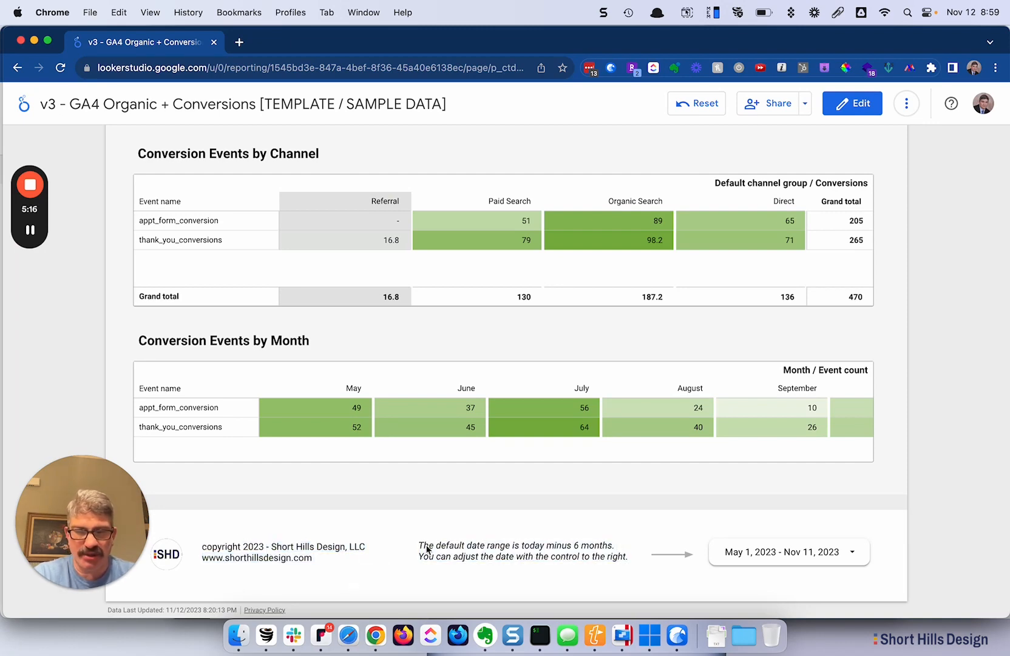
{"action": "mouse_move", "coordinate": [679, 574]}
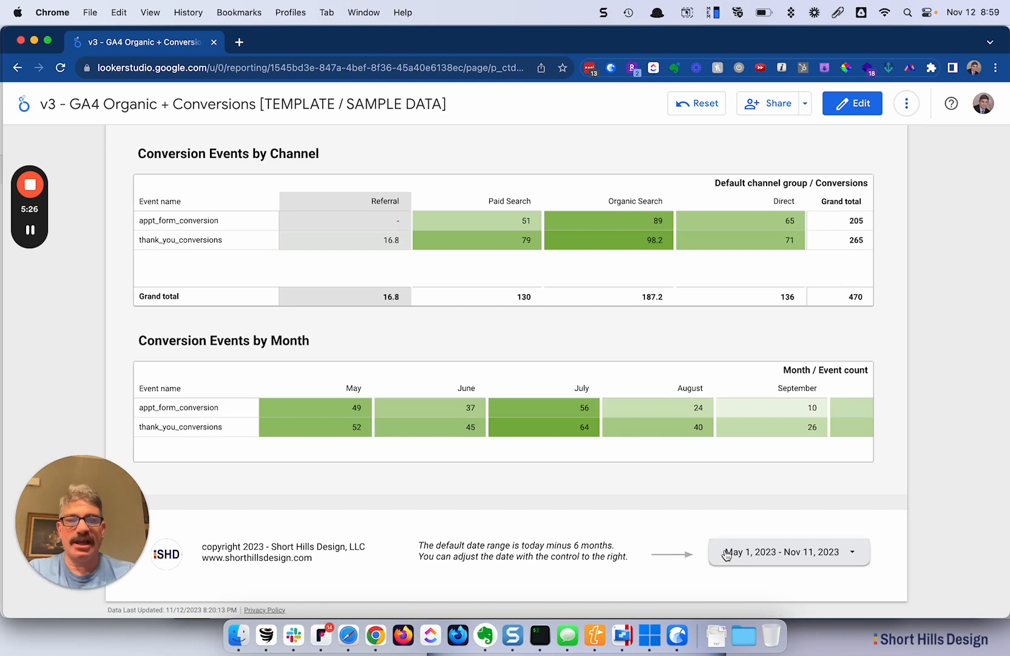
{"action": "mouse_move", "coordinate": [894, 136]}
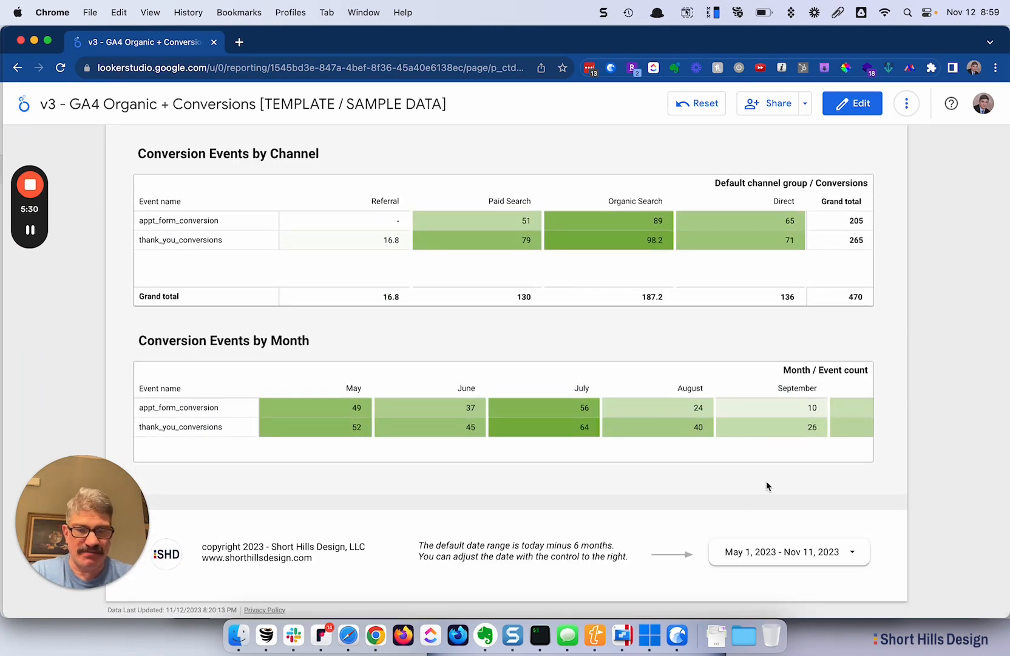
{"action": "mouse_move", "coordinate": [885, 571]}
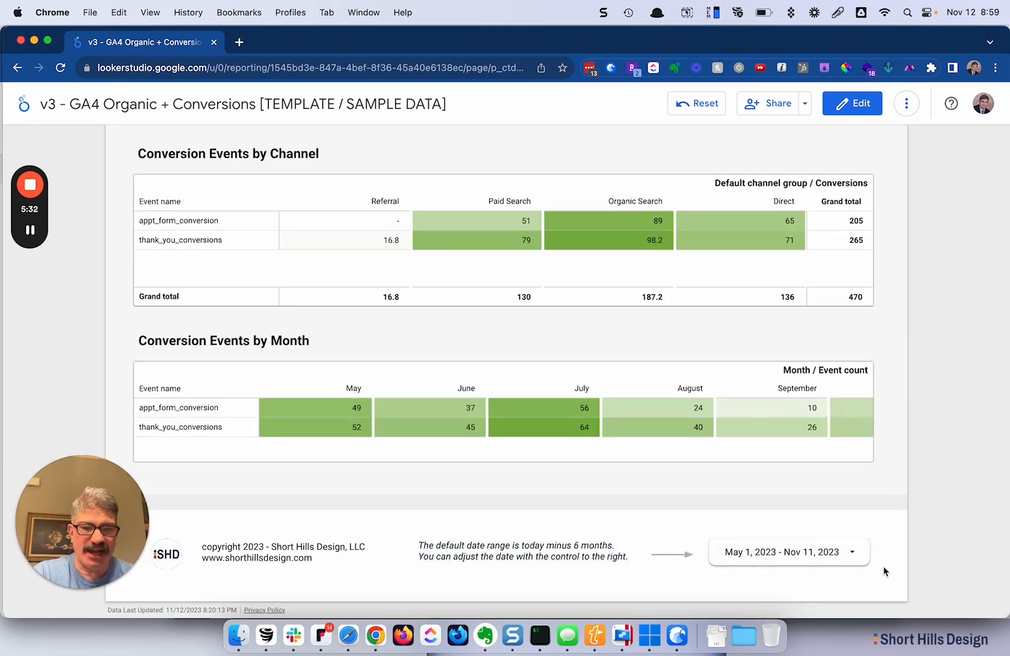
{"action": "mouse_move", "coordinate": [869, 522]}
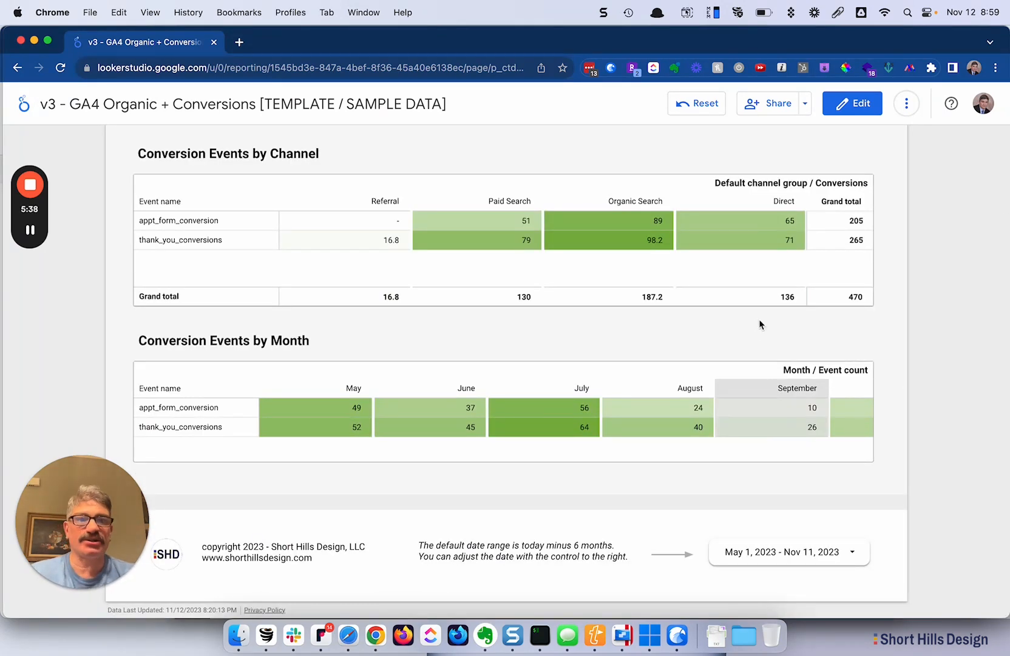
{"action": "mouse_move", "coordinate": [59, 315]}
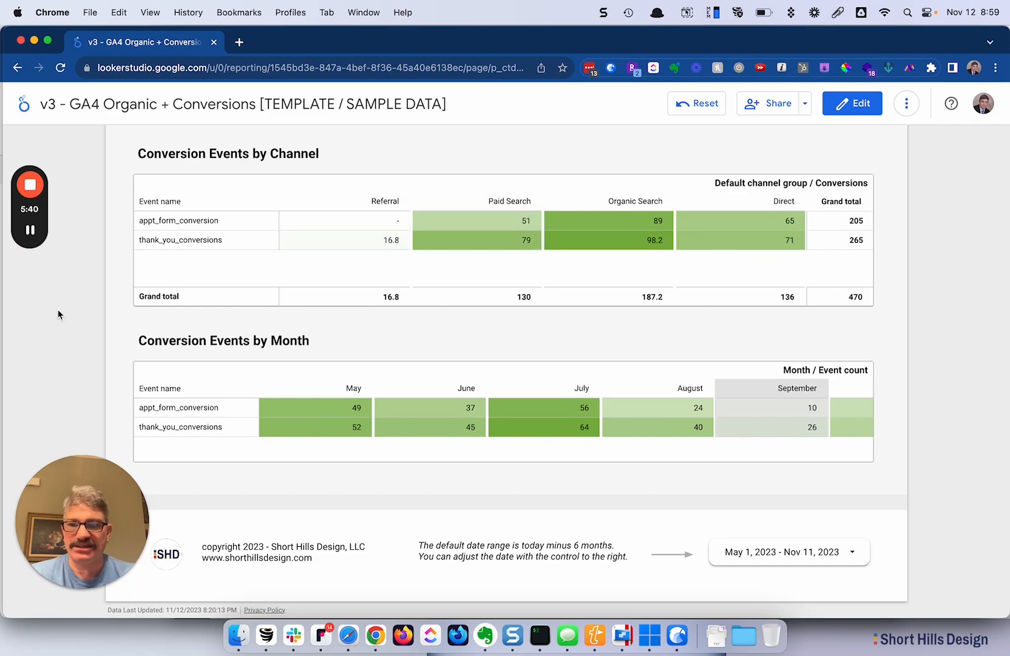